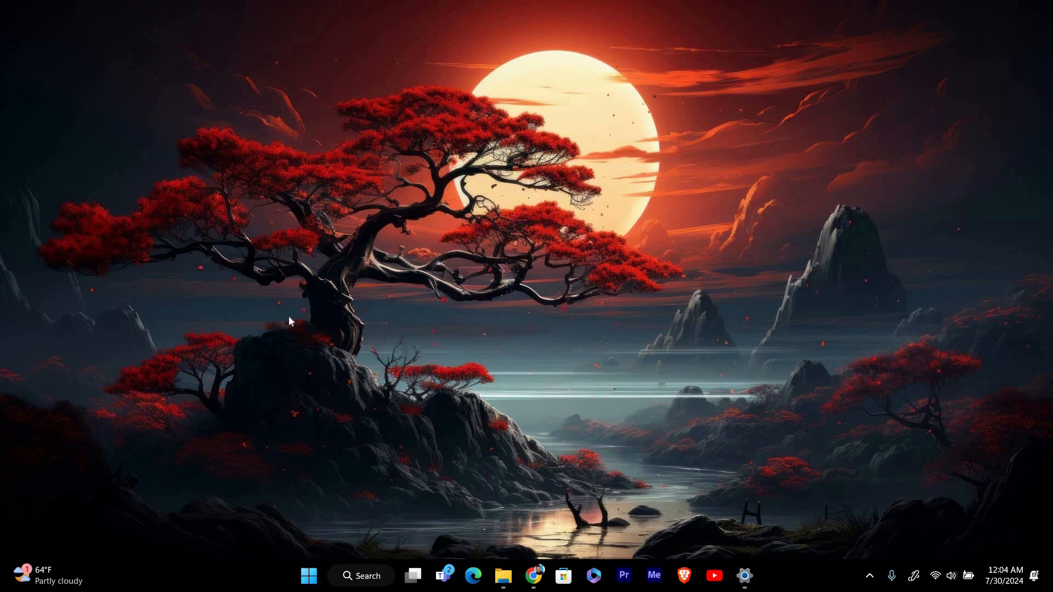
mouse_move(389, 492)
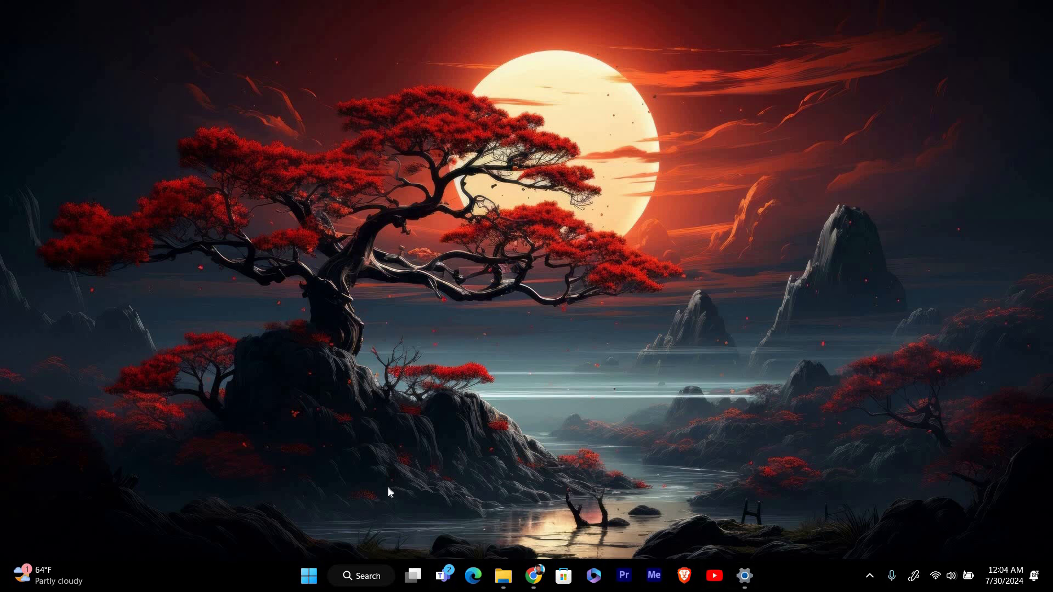
mouse_move(366, 469)
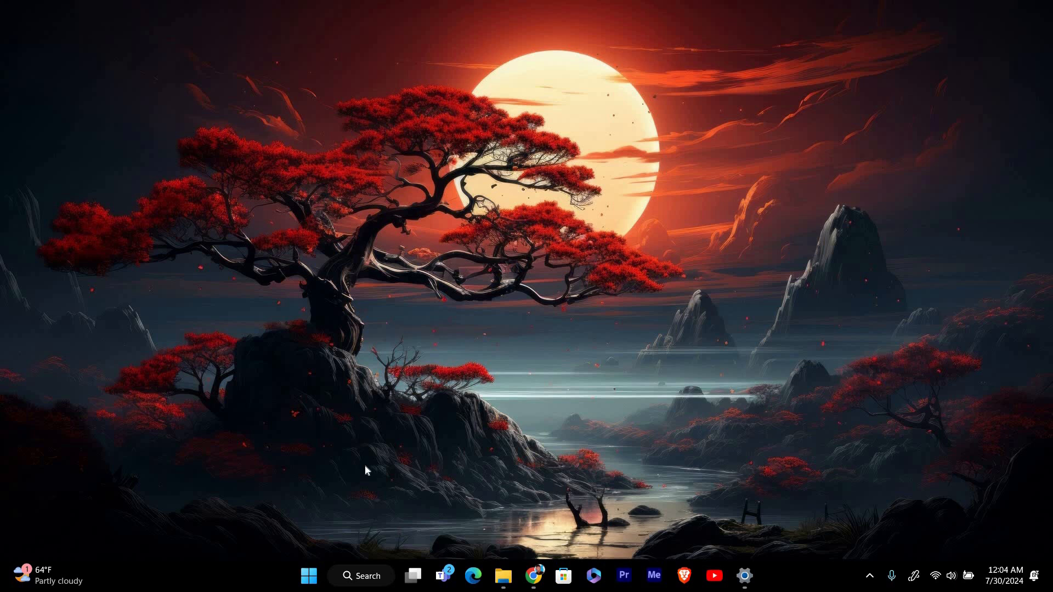
mouse_move(369, 325)
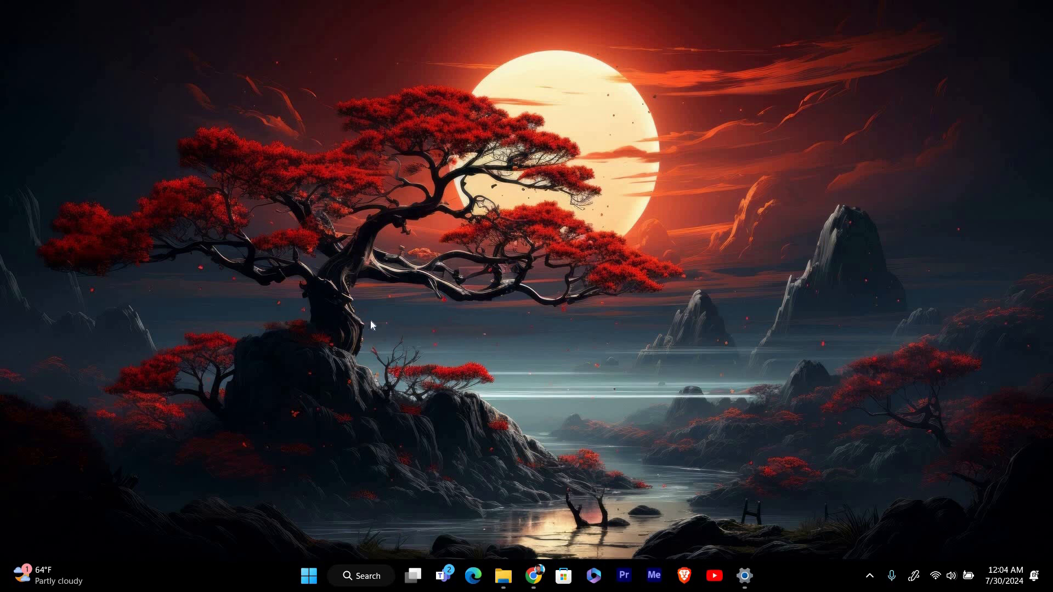
mouse_move(358, 321)
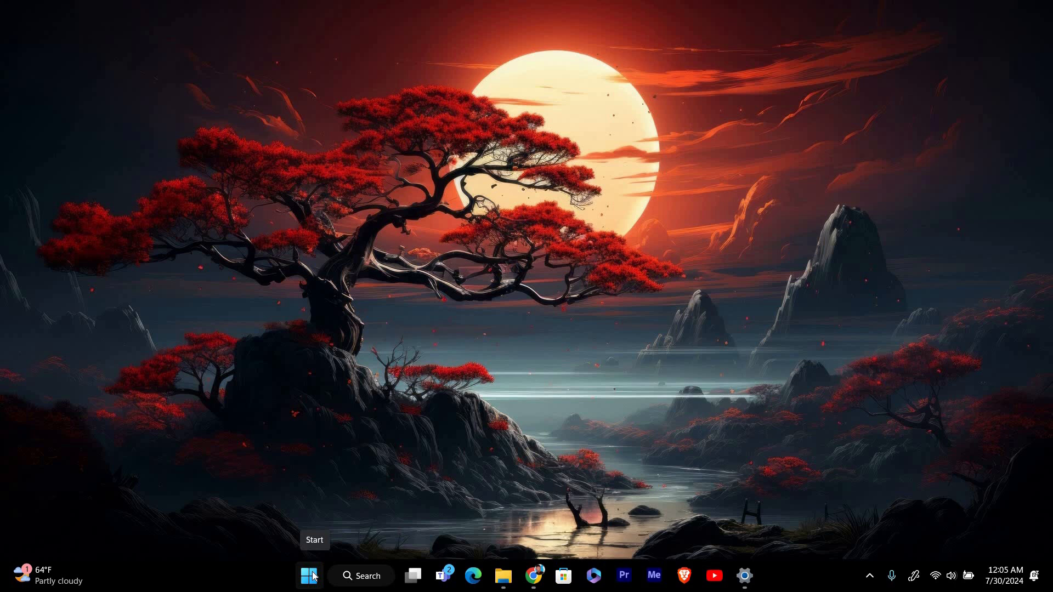
mouse_move(325, 555)
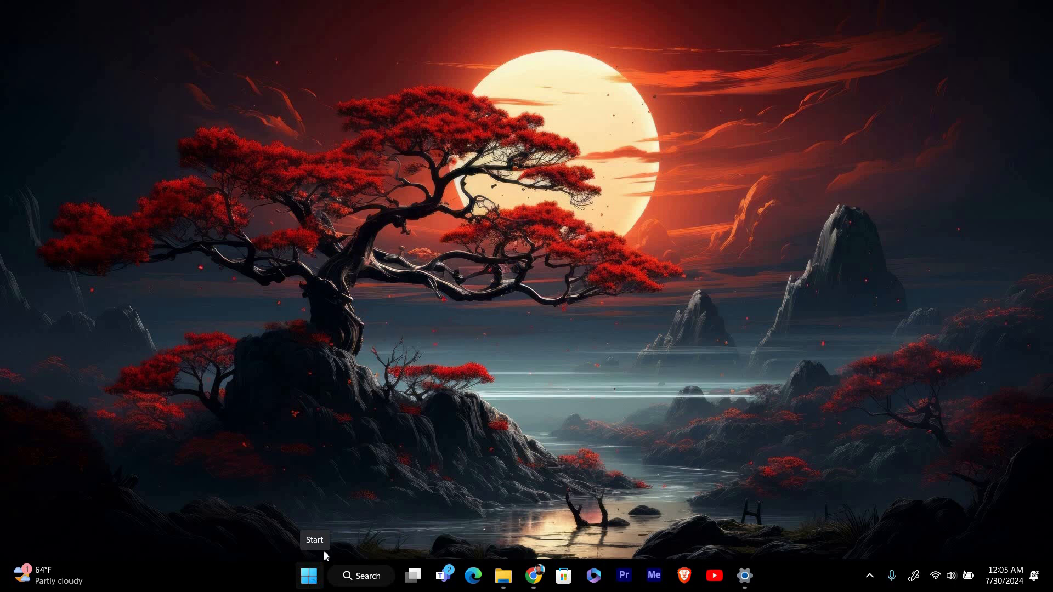
Step: Reach the Windows Security page under Privacy & security from the Start menu's Settings app
click(308, 576)
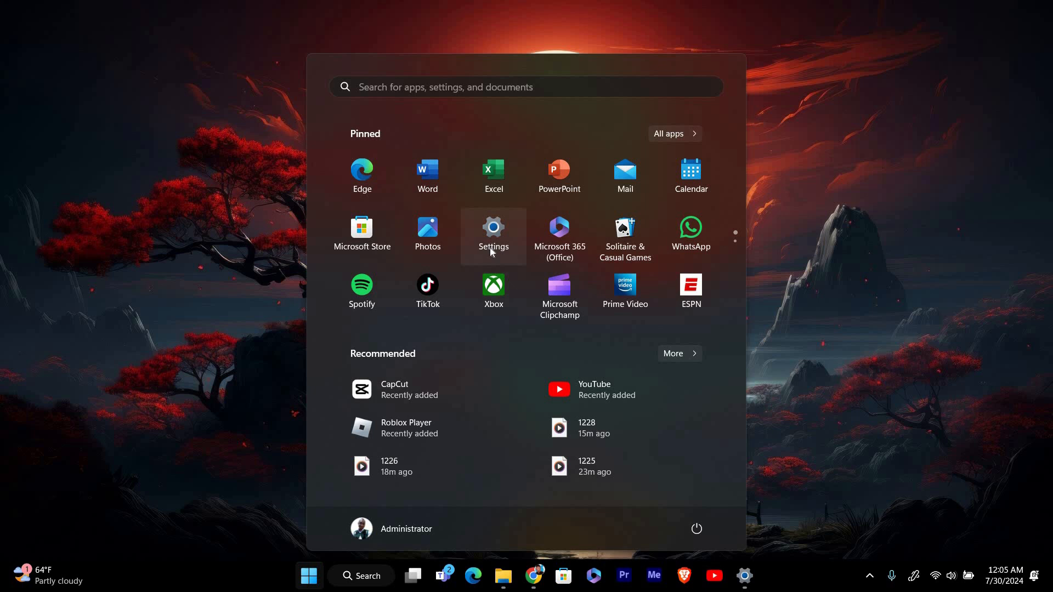
click(492, 231)
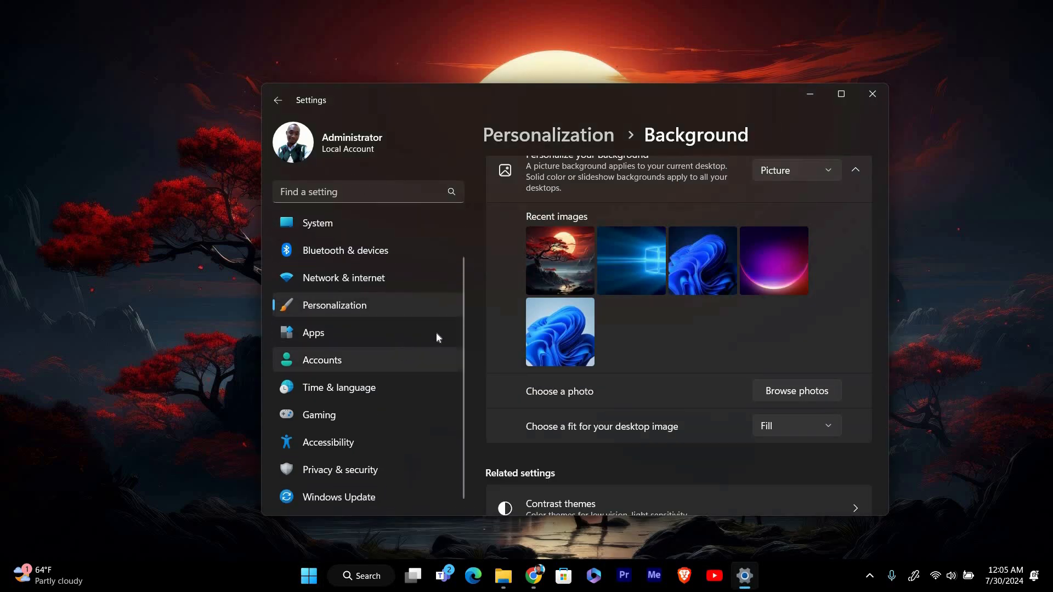
mouse_move(392, 481)
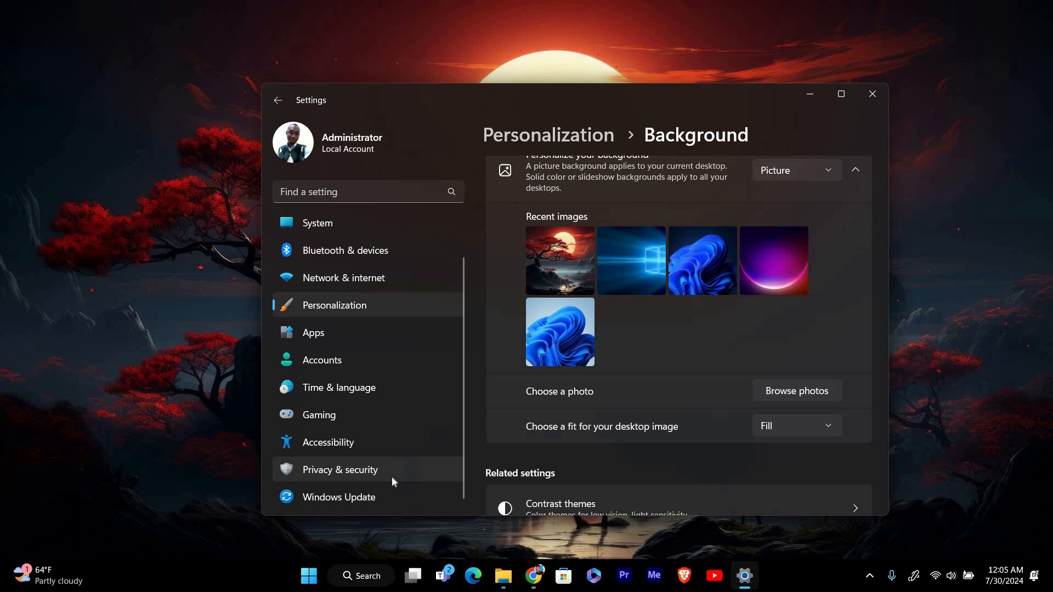
click(340, 468)
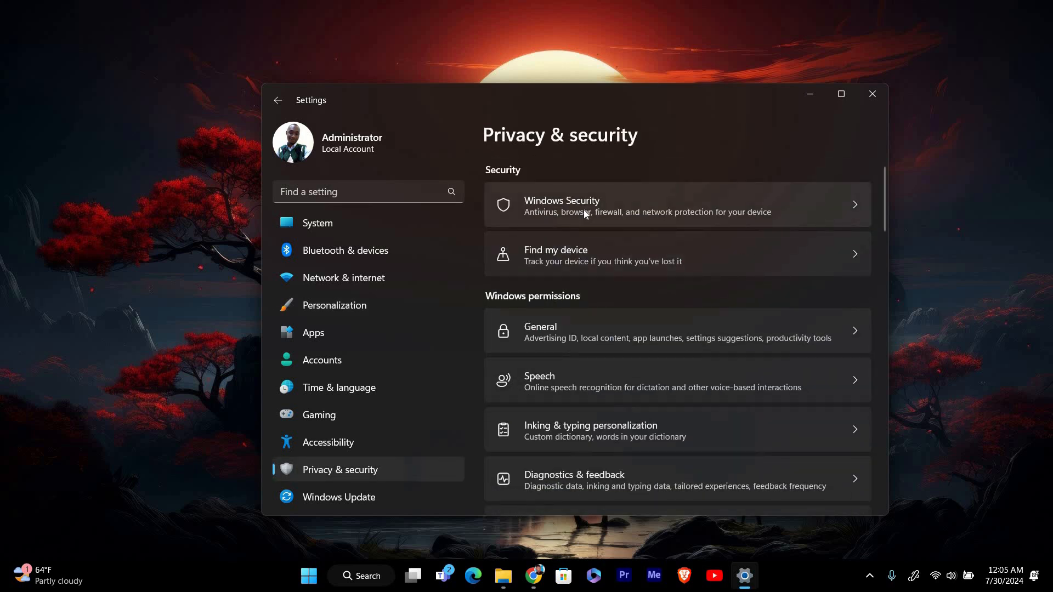
click(671, 204)
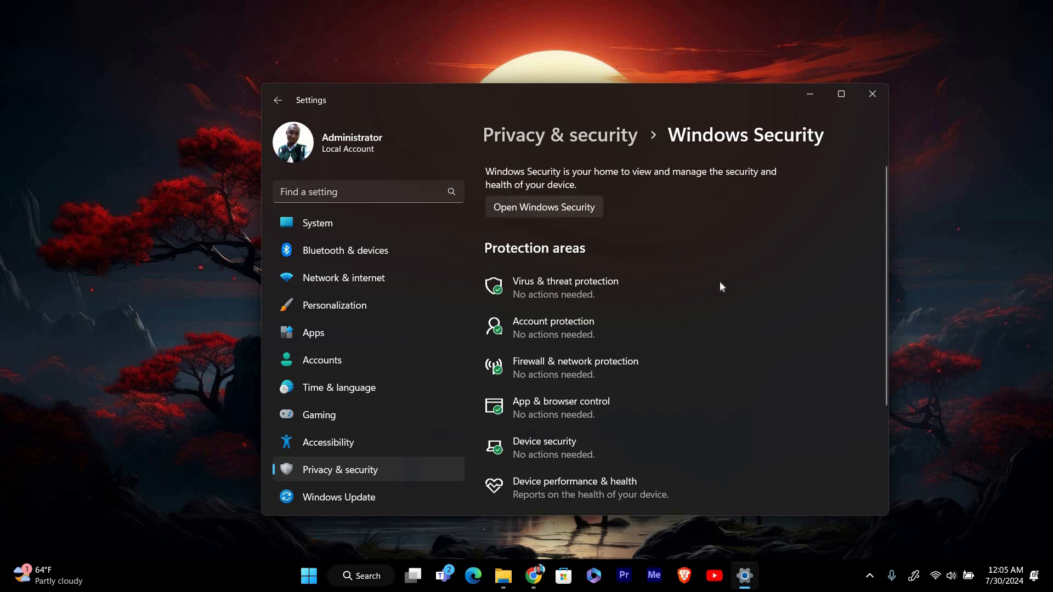
mouse_move(548, 289)
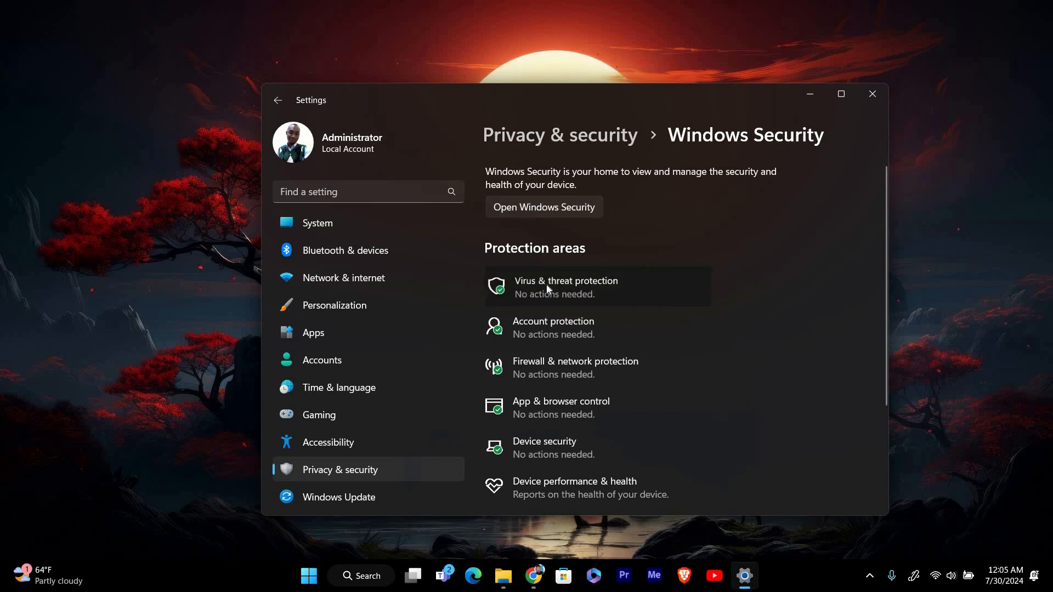
Step: Go into Virus & threat protection's Manage settings with the Windows Security window maximized
click(566, 280)
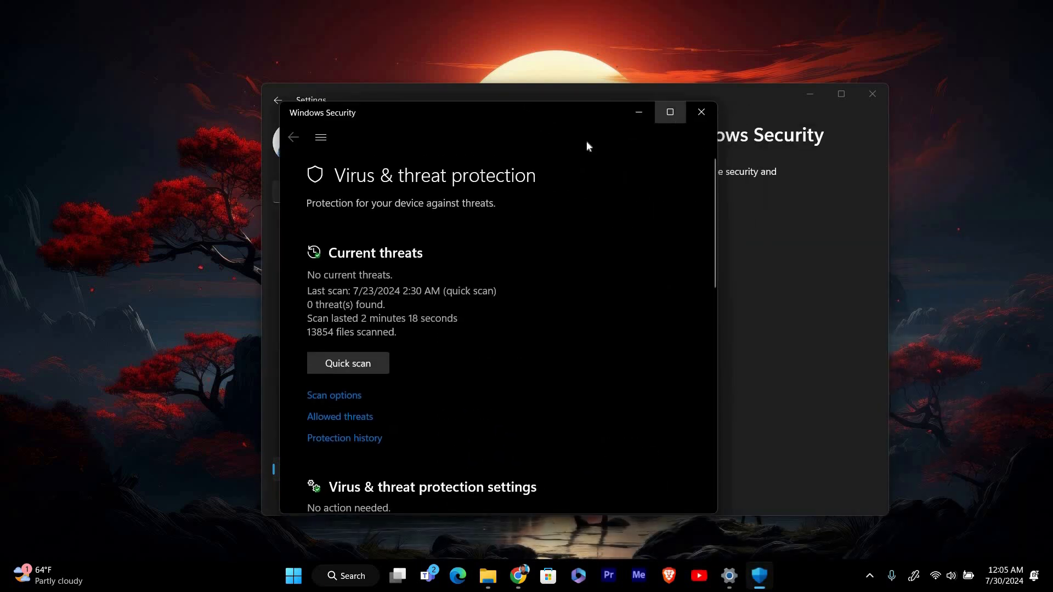
click(669, 112)
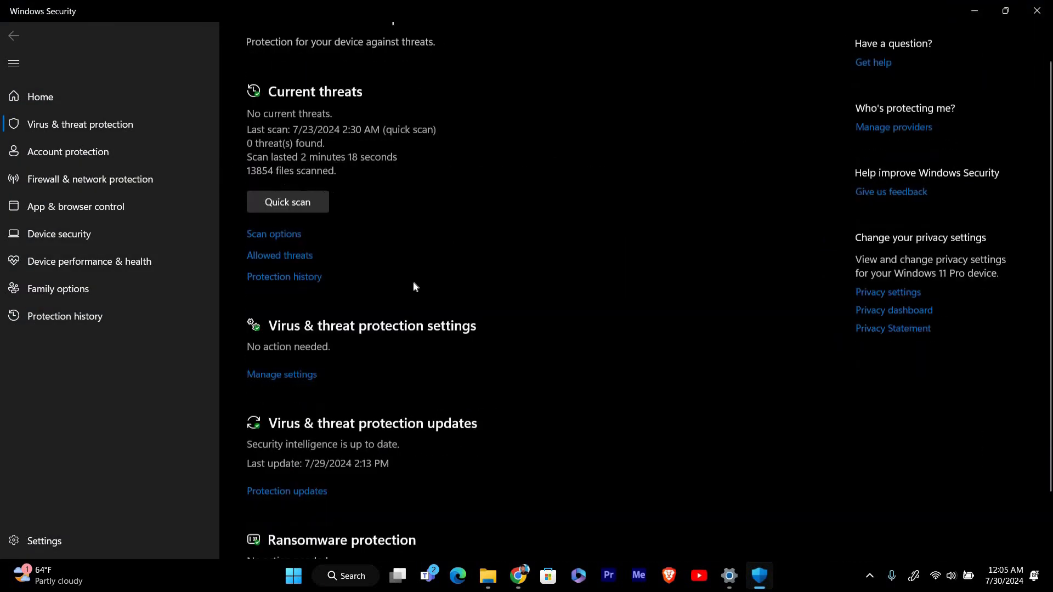
scroll(down, 3)
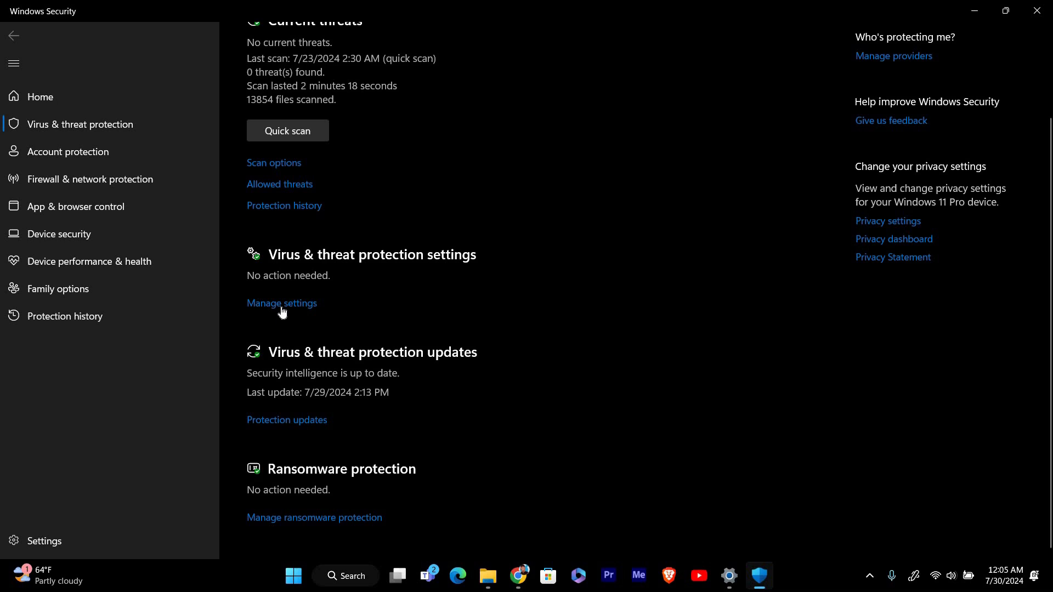
click(282, 302)
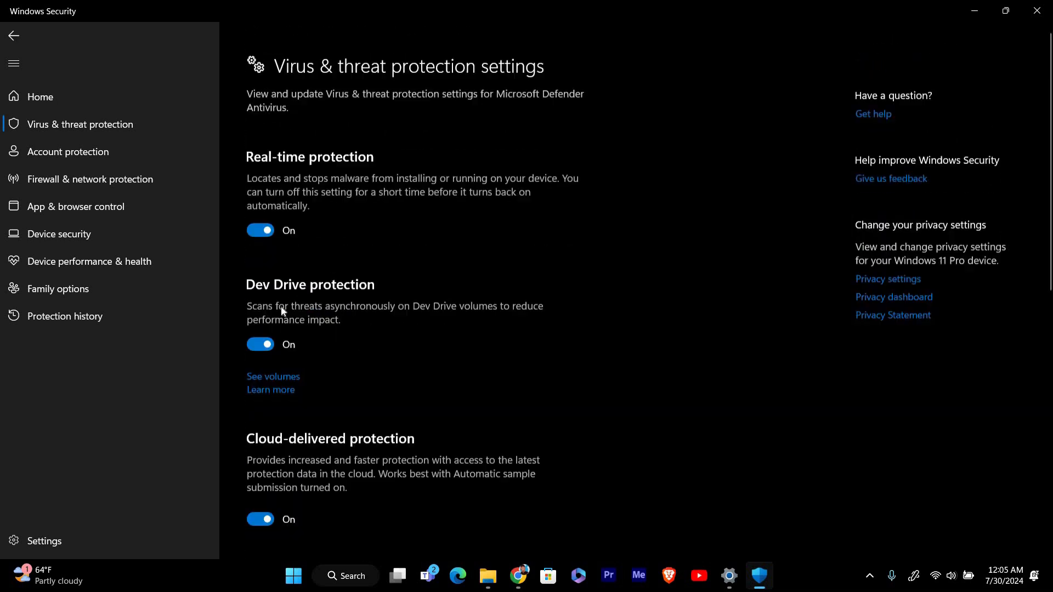
scroll(down, 3)
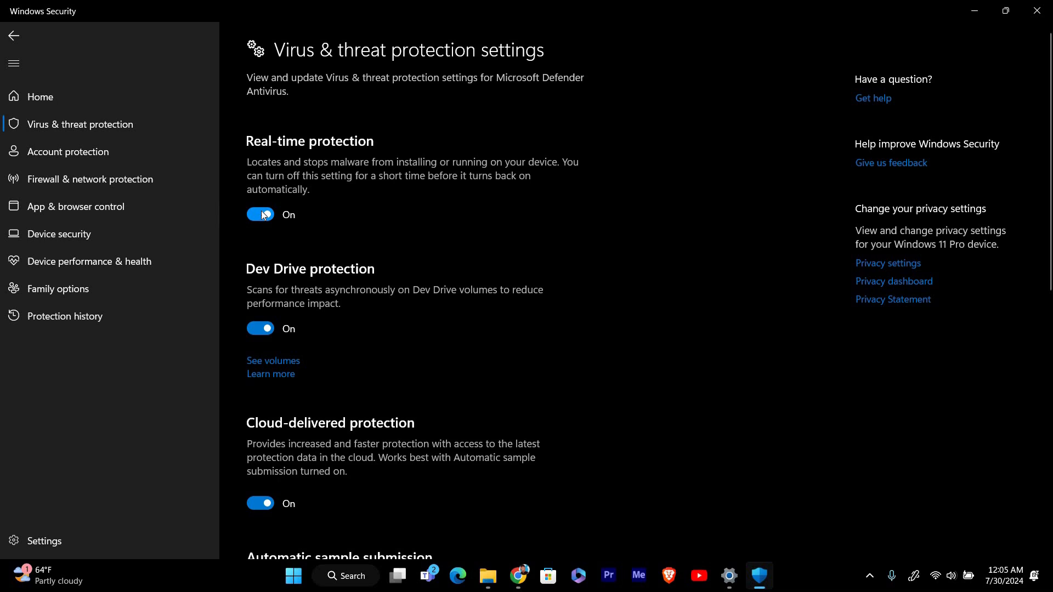
Step: Switch Real-time protection Off, leaving the vulnerability warning shown
click(261, 214)
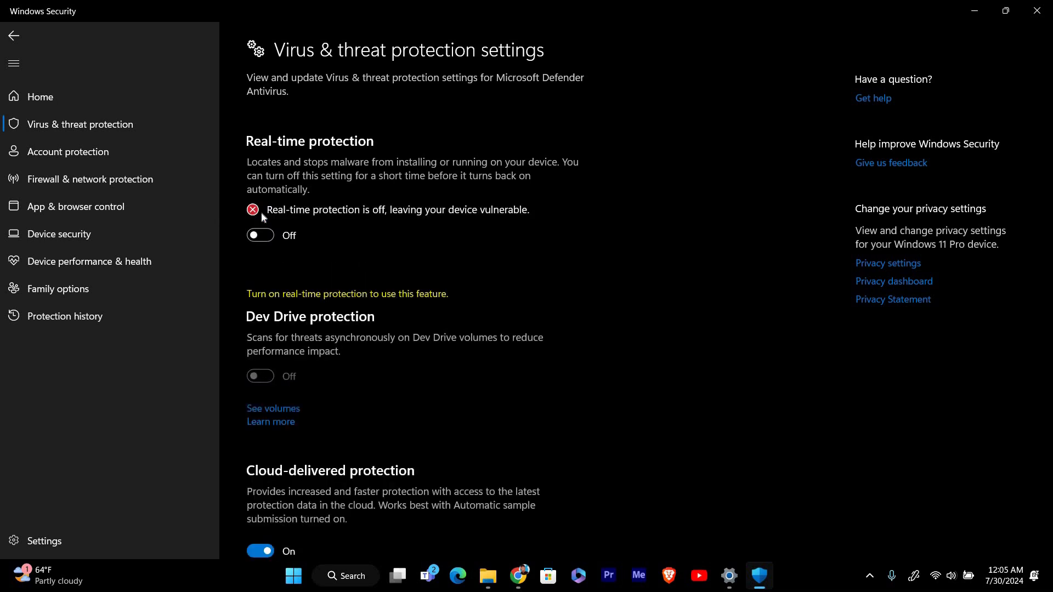
mouse_move(432, 236)
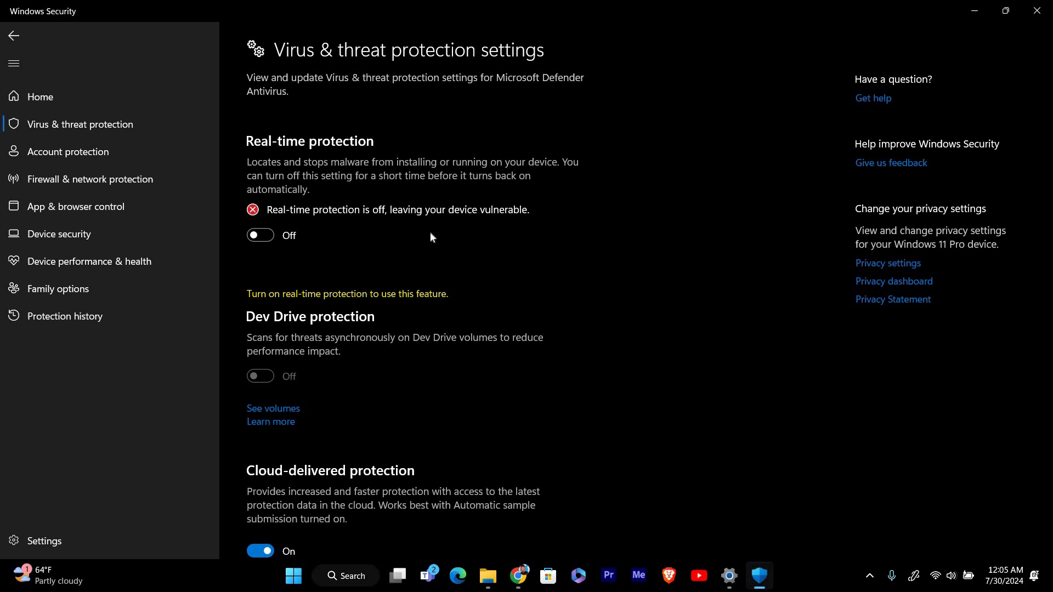
mouse_move(747, 364)
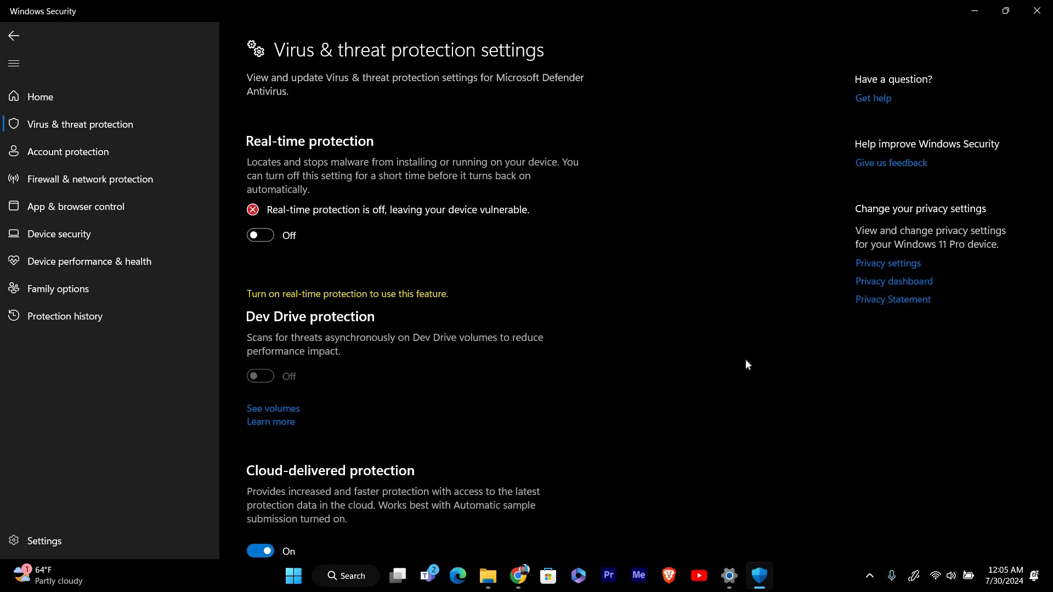
mouse_move(661, 200)
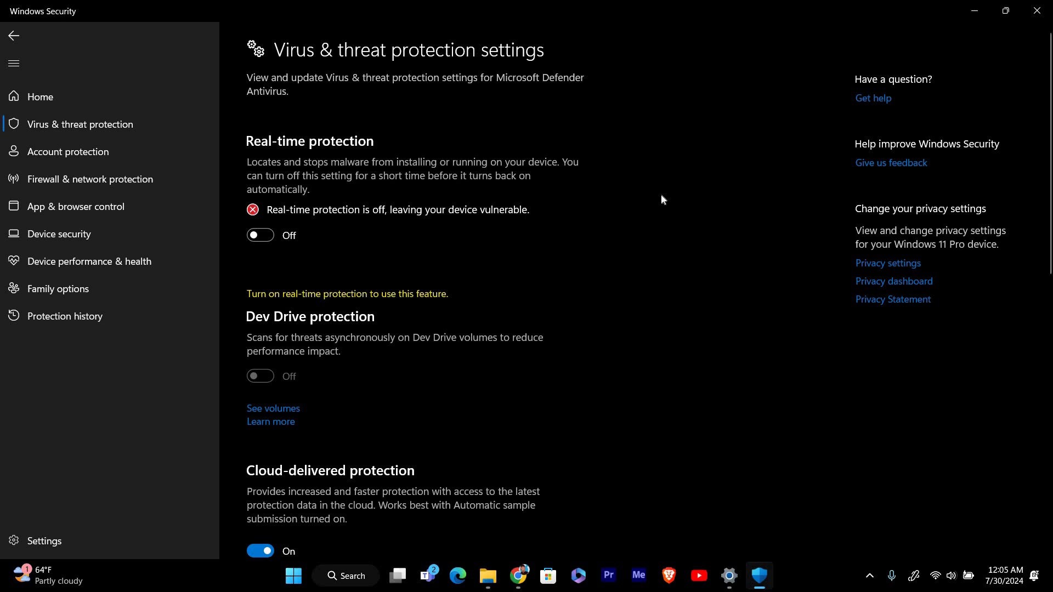
mouse_move(627, 253)
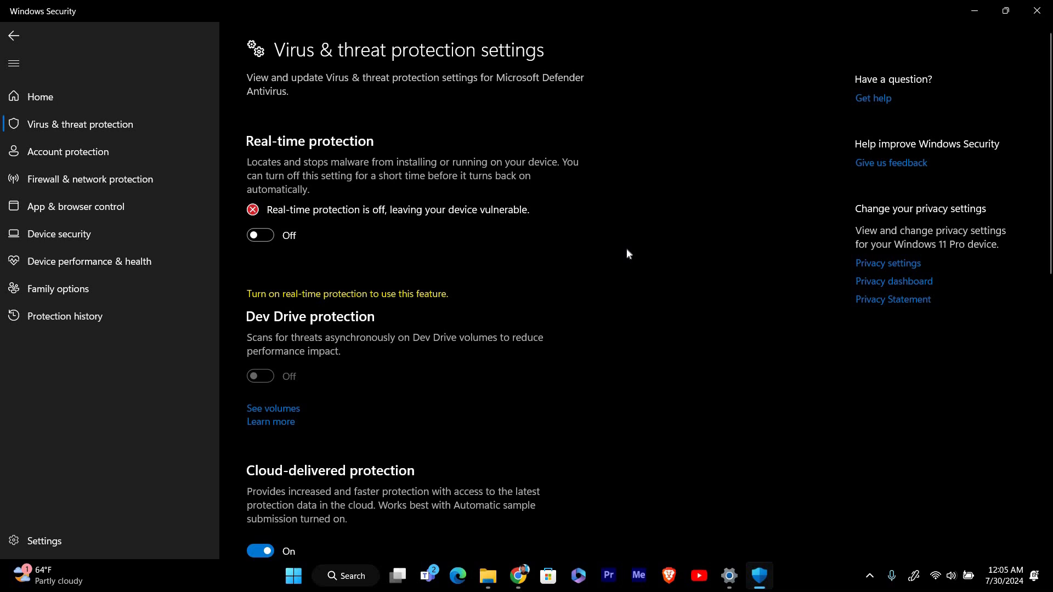
mouse_move(553, 245)
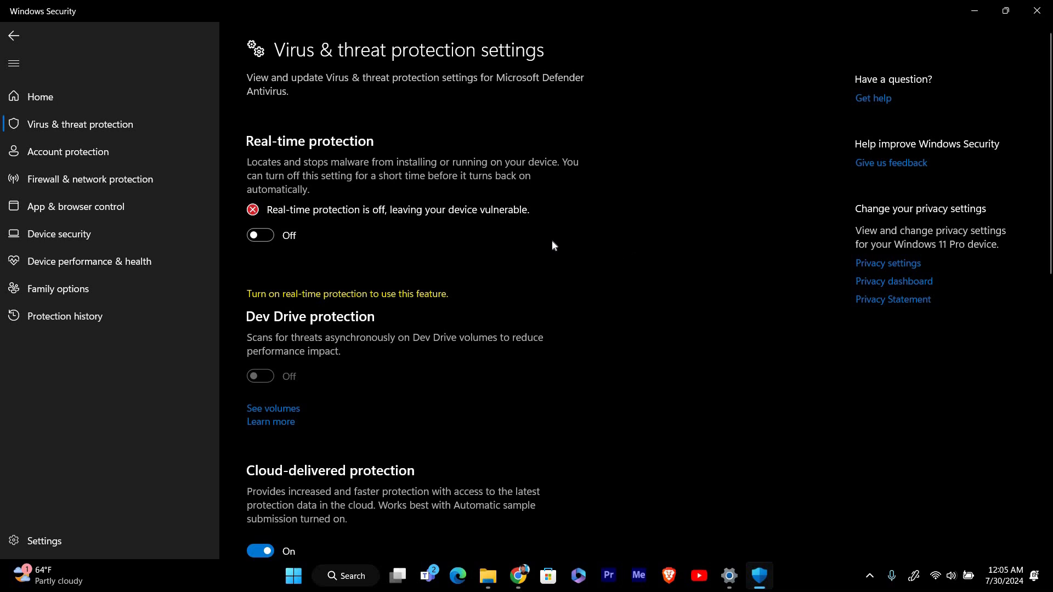
mouse_move(378, 261)
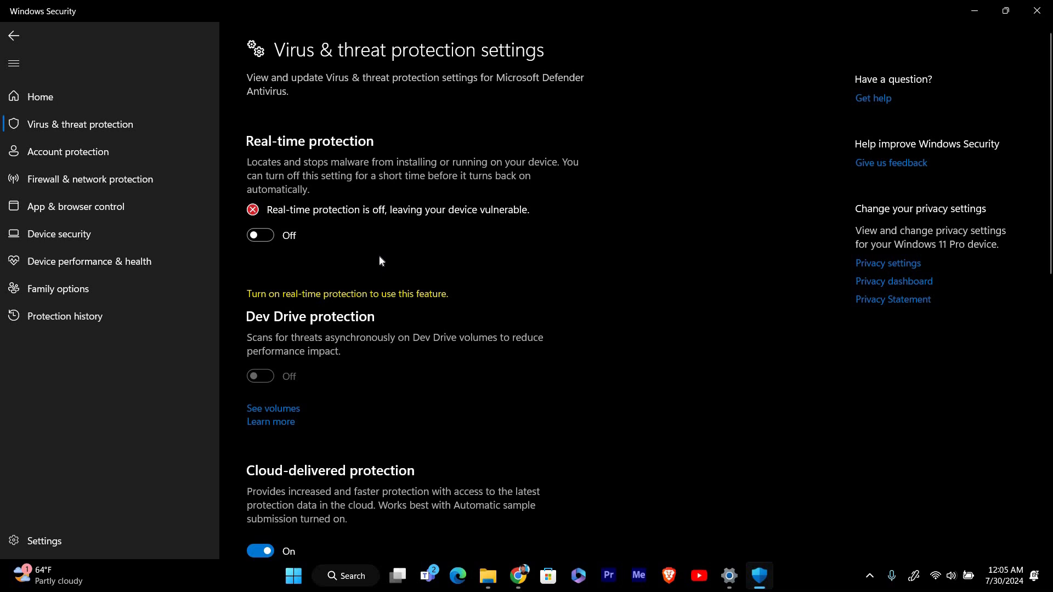
mouse_move(316, 249)
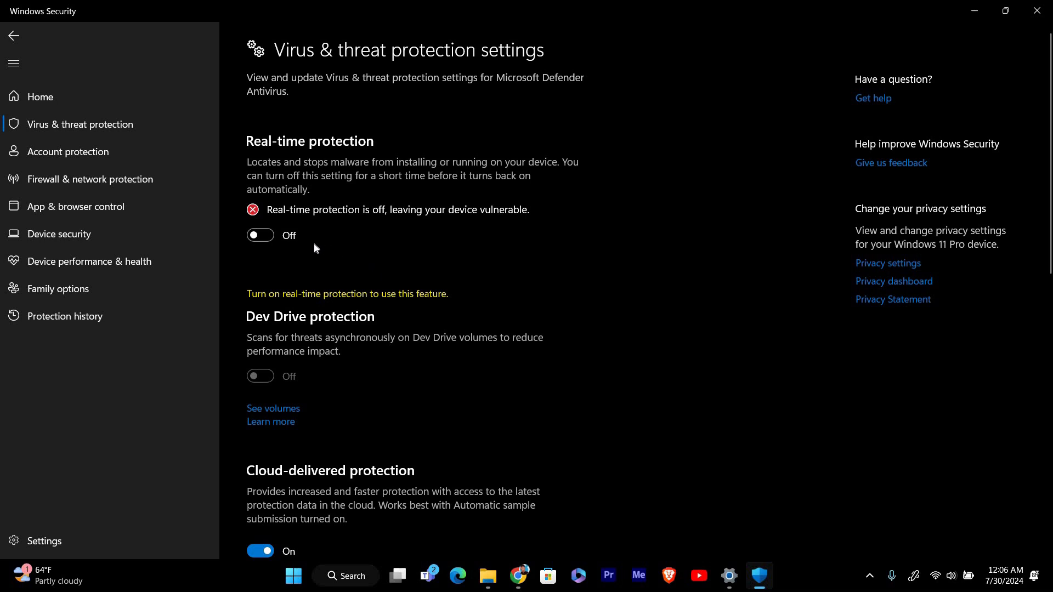
mouse_move(261, 235)
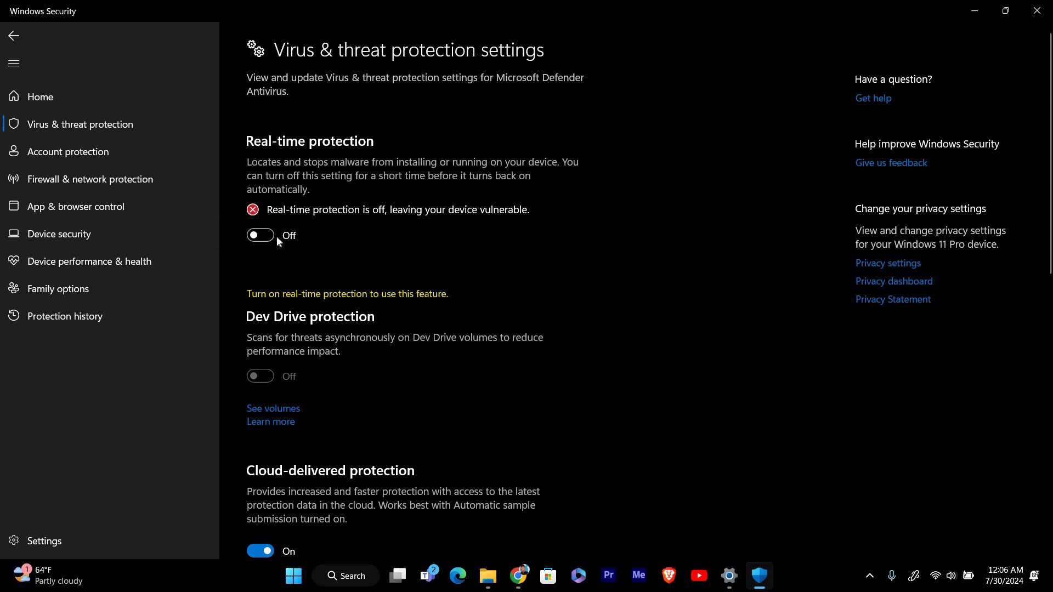
mouse_move(299, 257)
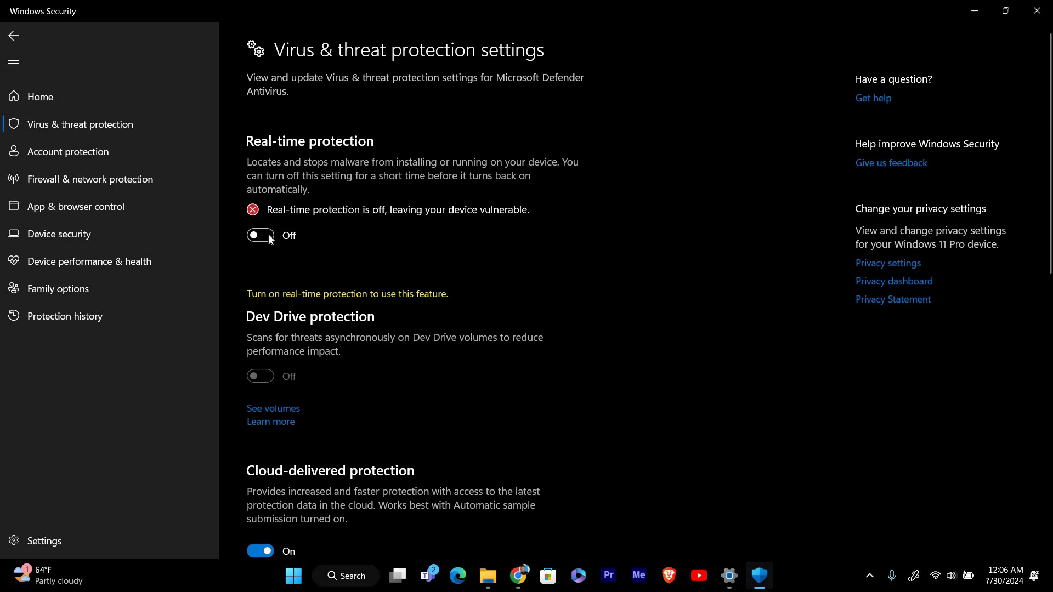
Step: Close the Windows Security and Settings windows, returning to the desktop
click(260, 235)
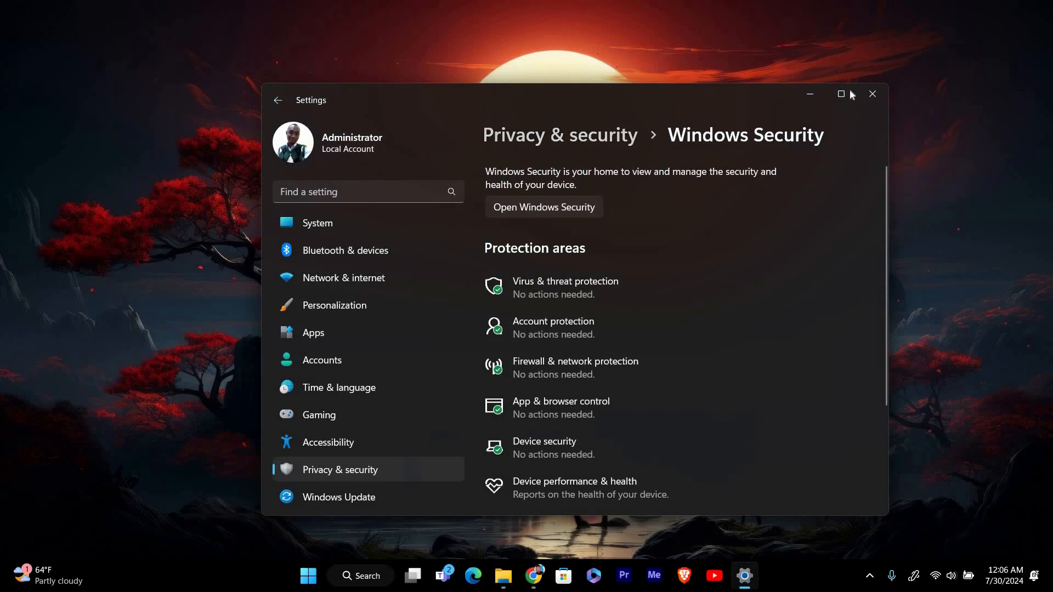
click(872, 94)
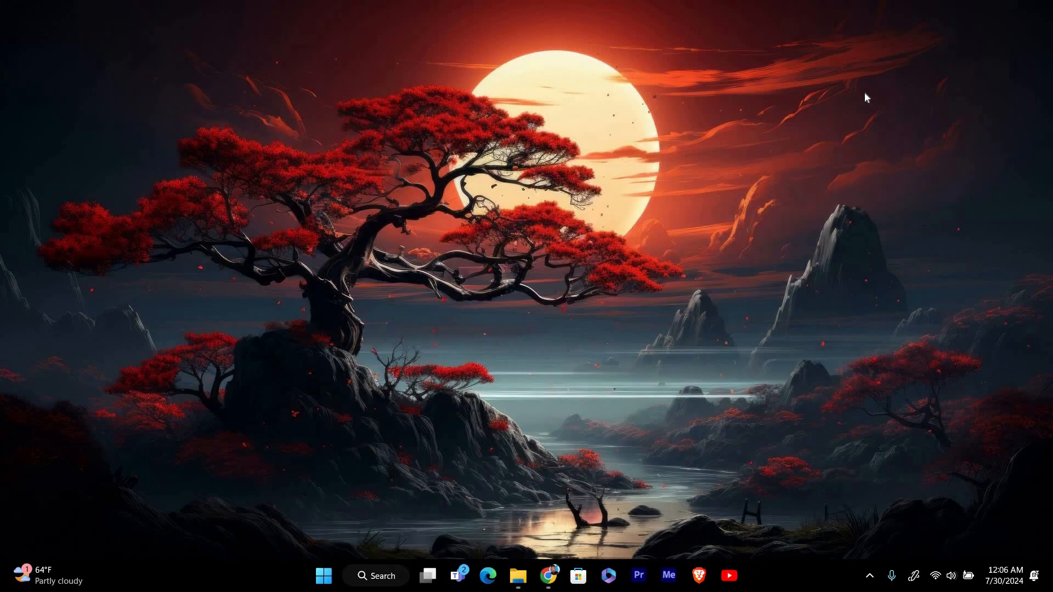